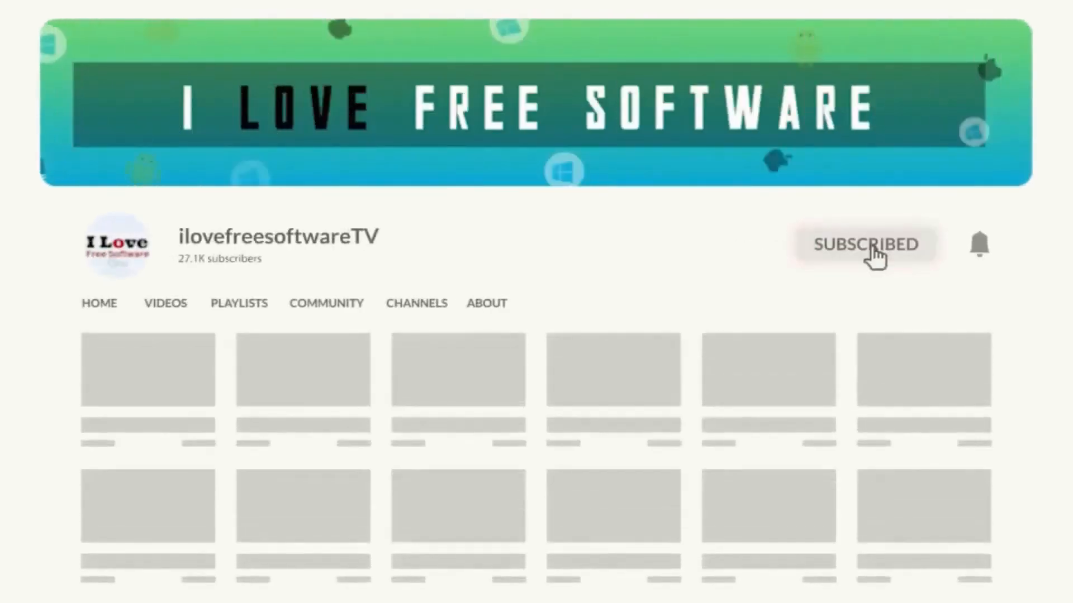
- Use Disable Preemption under Advanced GPU Options and acknowledge the 'Preemption Disabled!' pop-up
left_click(979, 245)
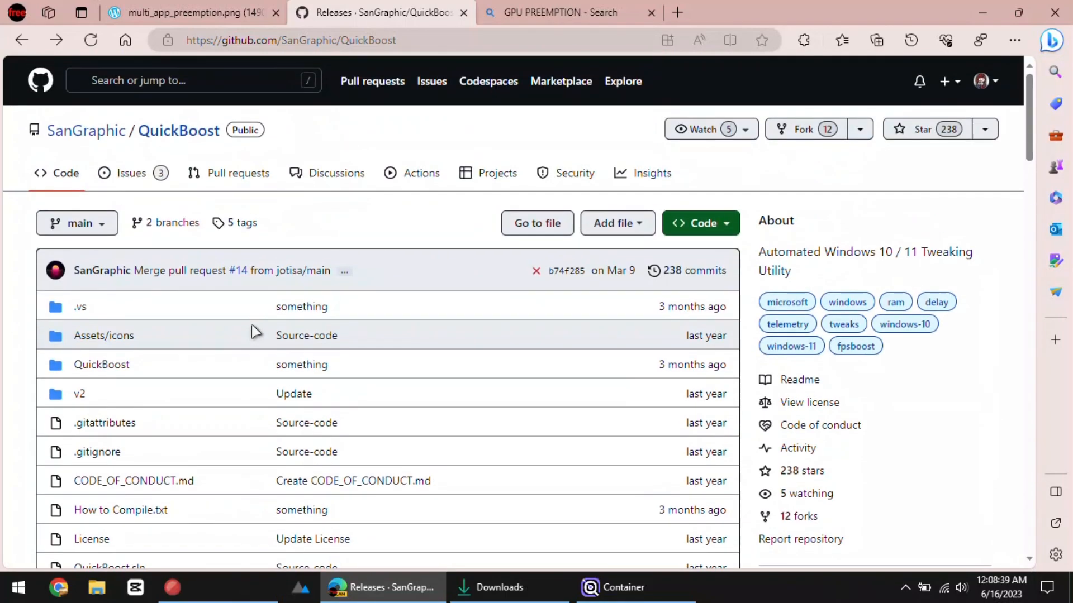
scroll("down", 3)
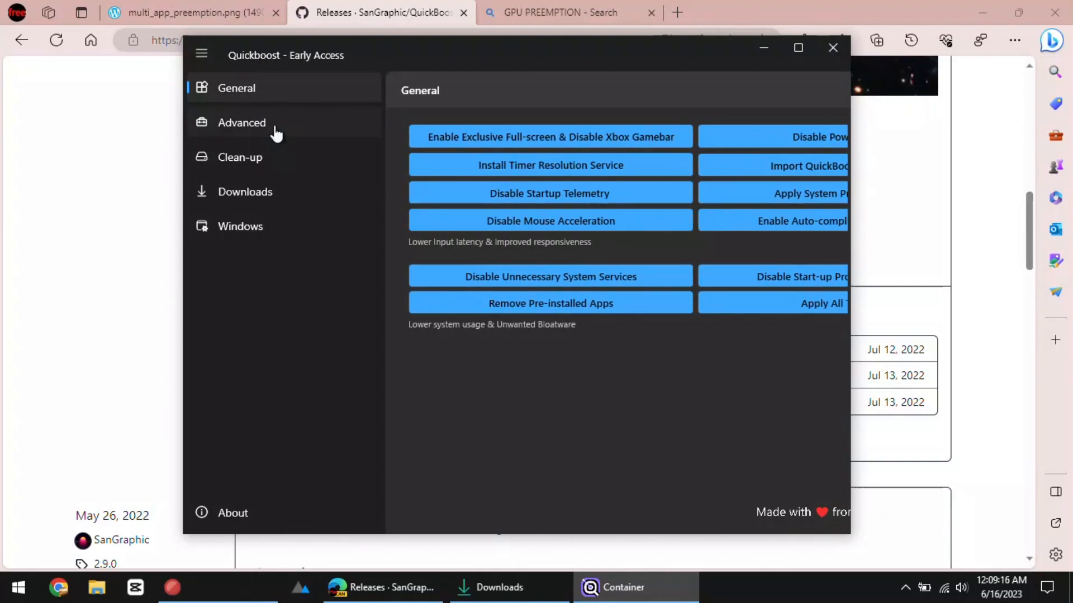
left_click(241, 122)
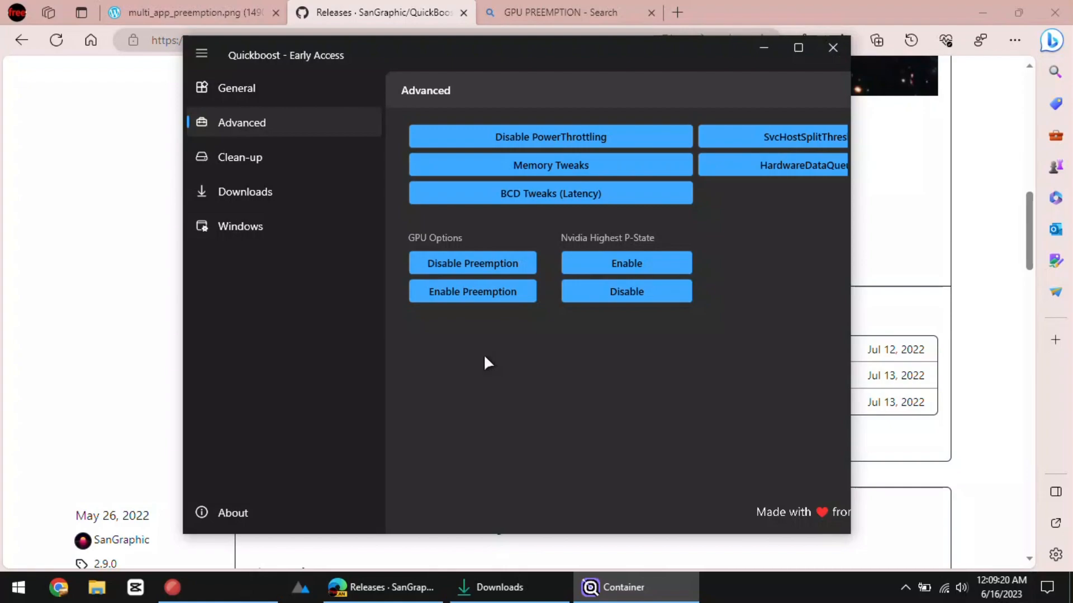
left_click(472, 263)
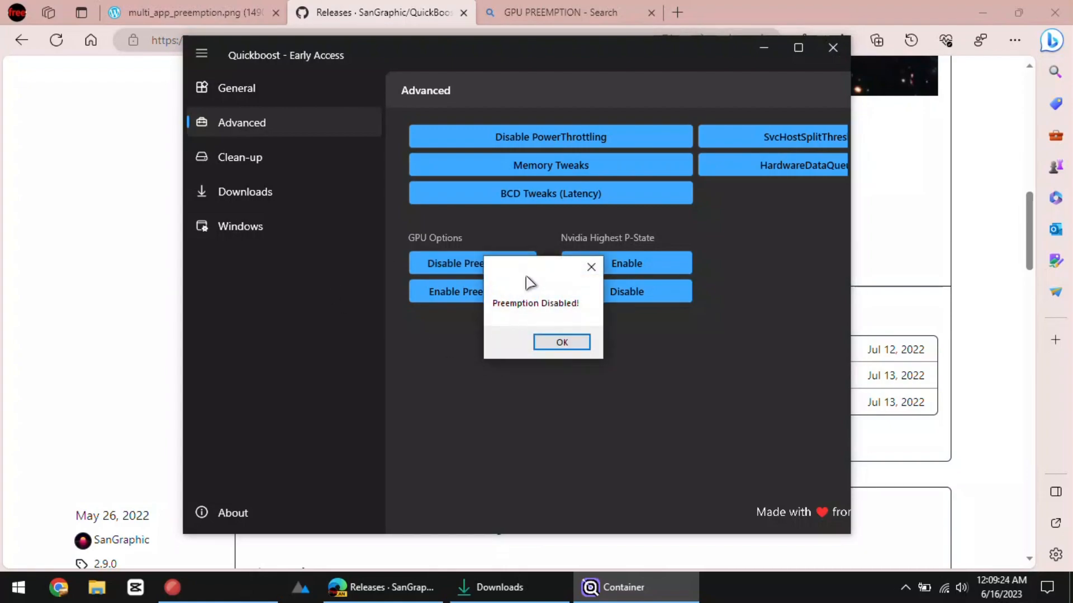
left_click(561, 342)
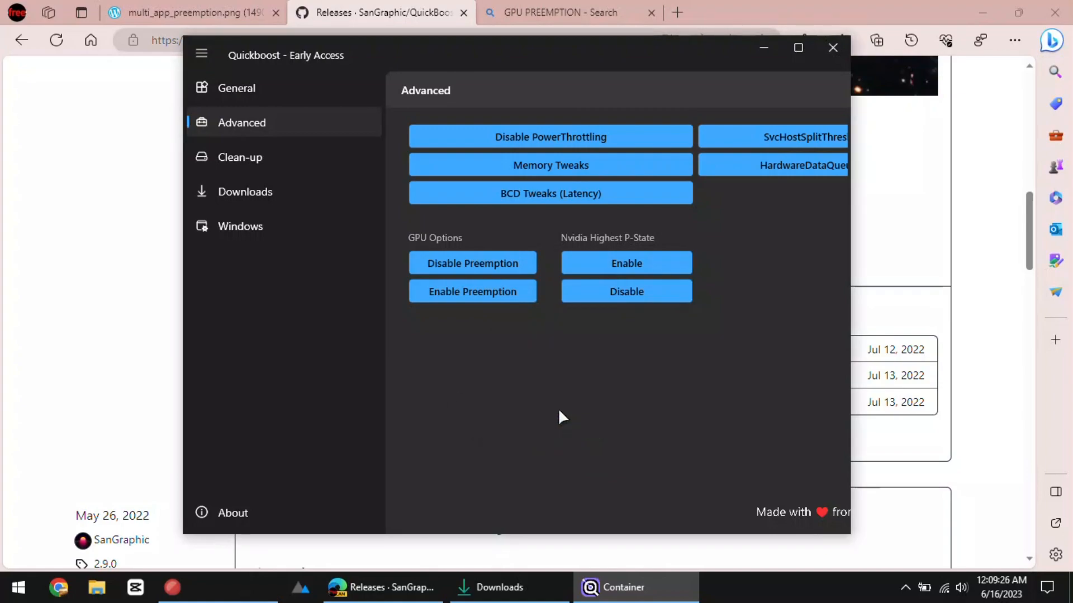
mouse_move(858, 336)
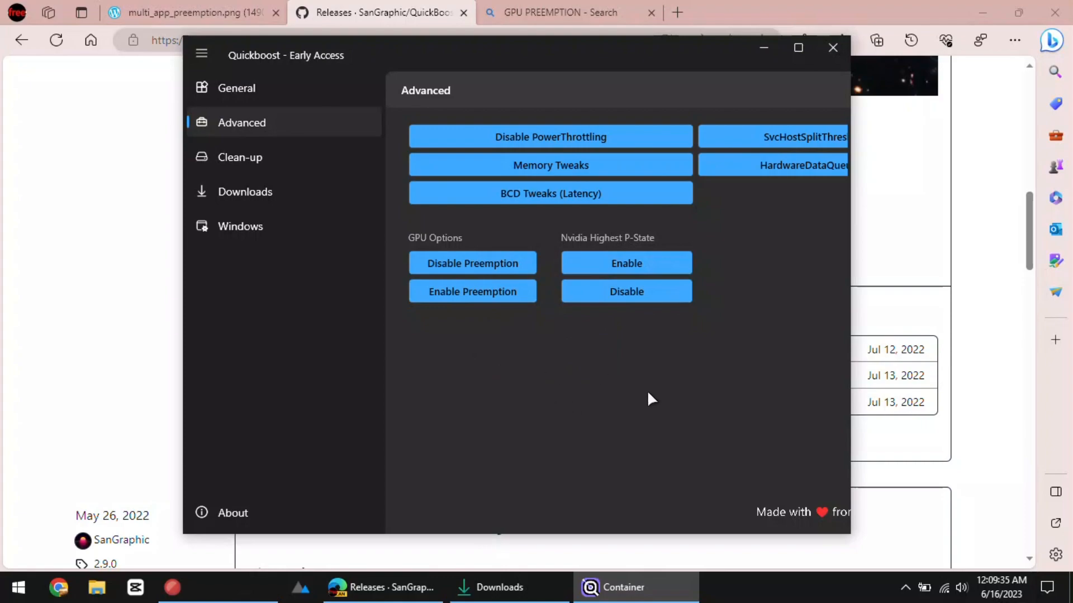
mouse_move(596, 405)
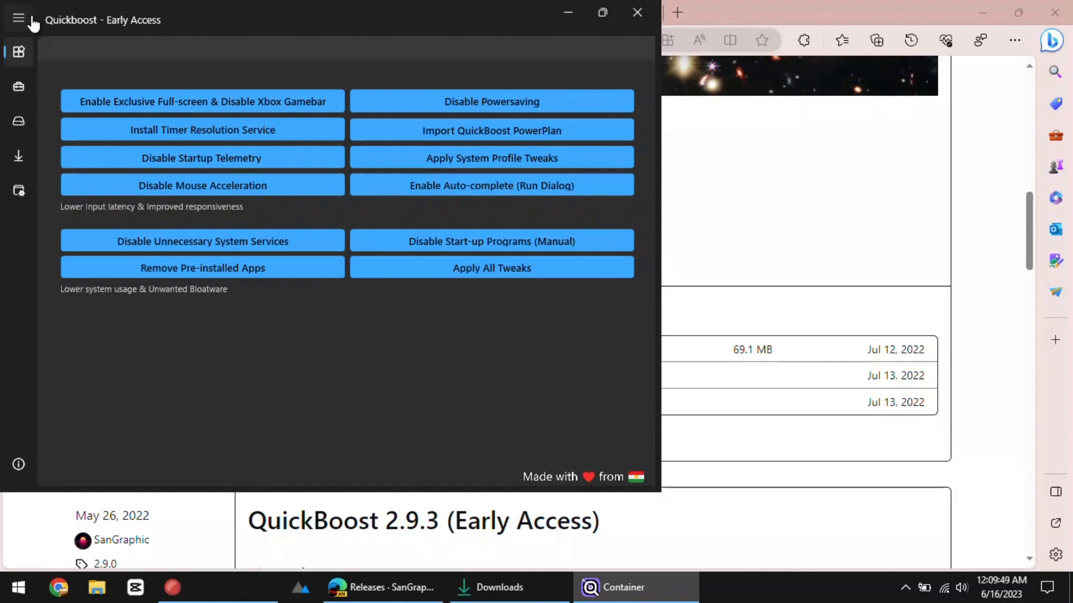
mouse_move(636, 12)
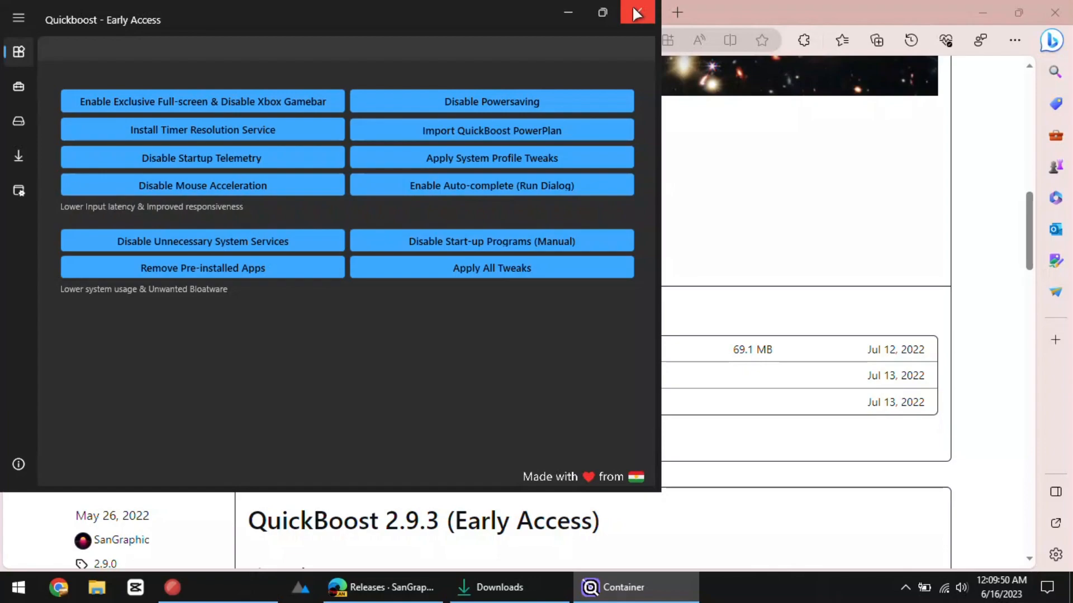